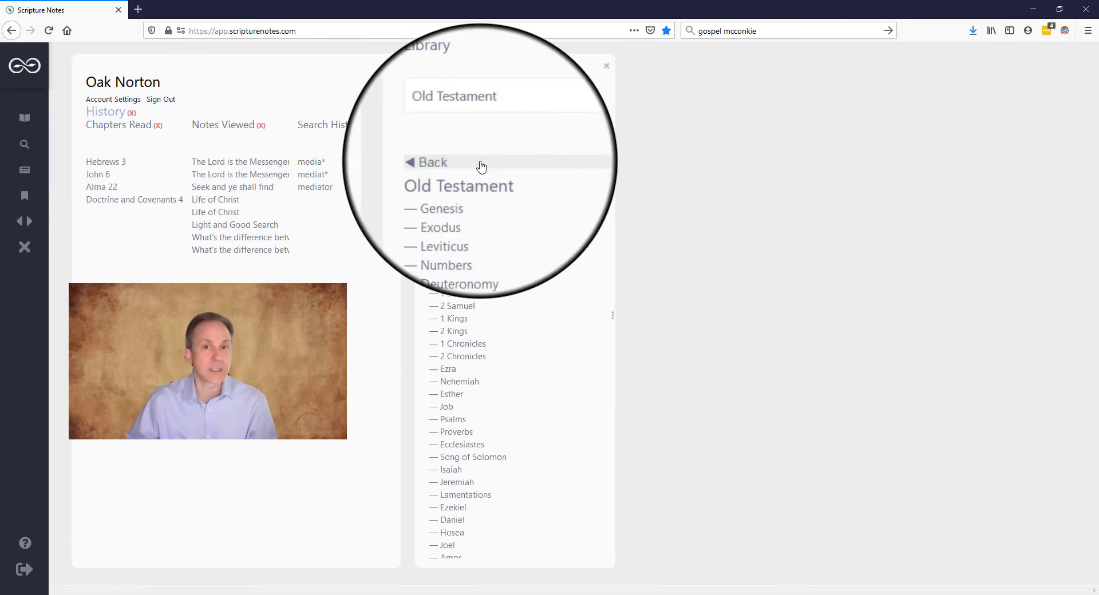
- Open Genesis chapter 1 from the Old Testament library
{"action": "left_click", "coordinate": [441, 208]}
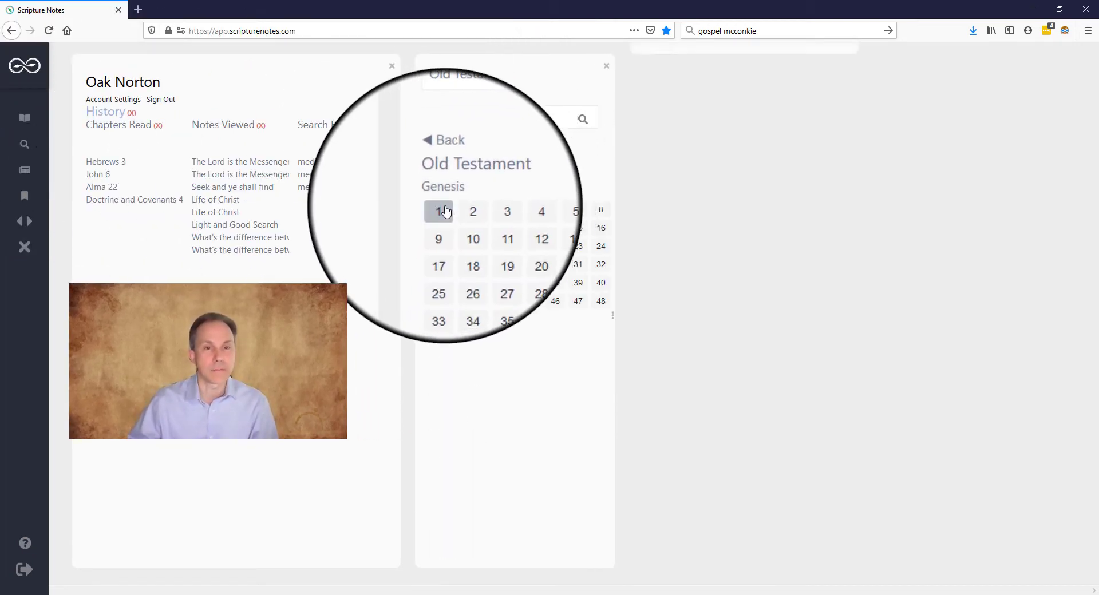
{"action": "left_click", "coordinate": [439, 210]}
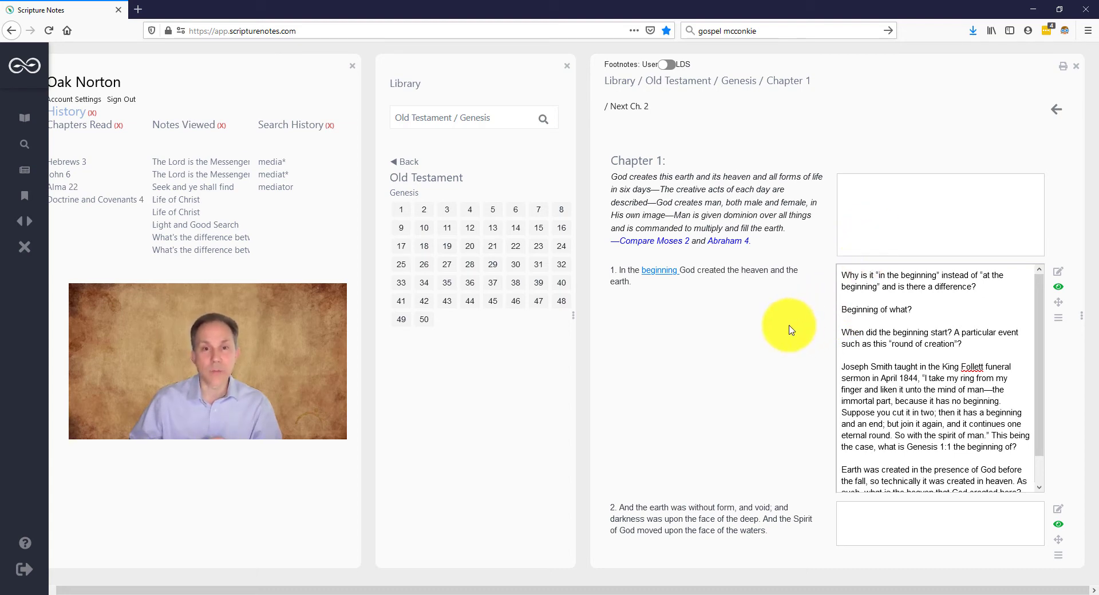
{"action": "mouse_move", "coordinate": [812, 329]}
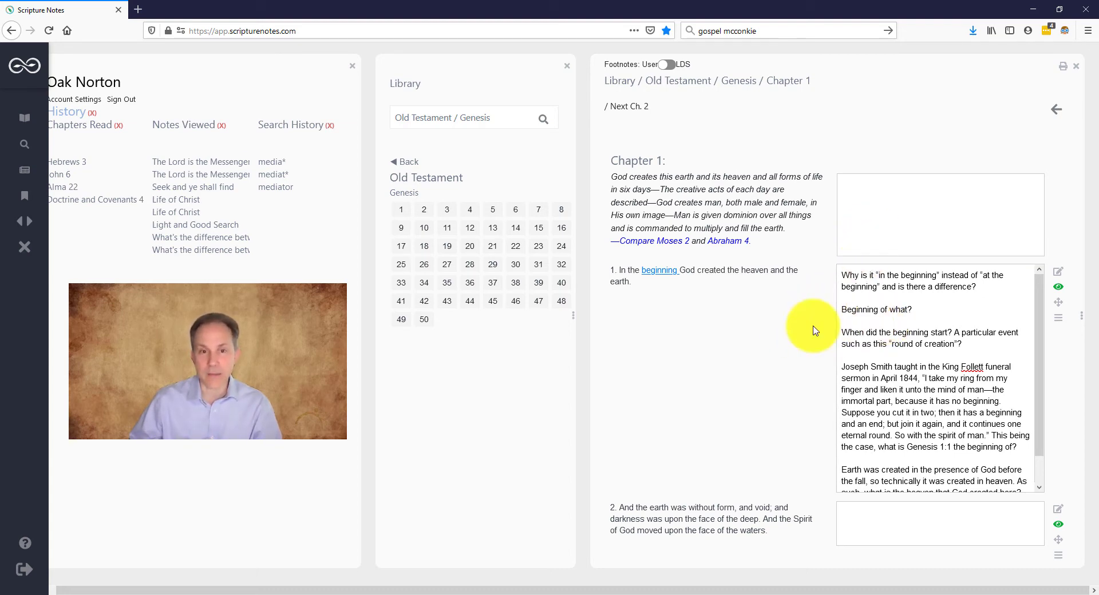
- Scroll down through the Genesis 1 text
{"action": "scroll", "scroll_direction": "down", "scroll_amount": 3}
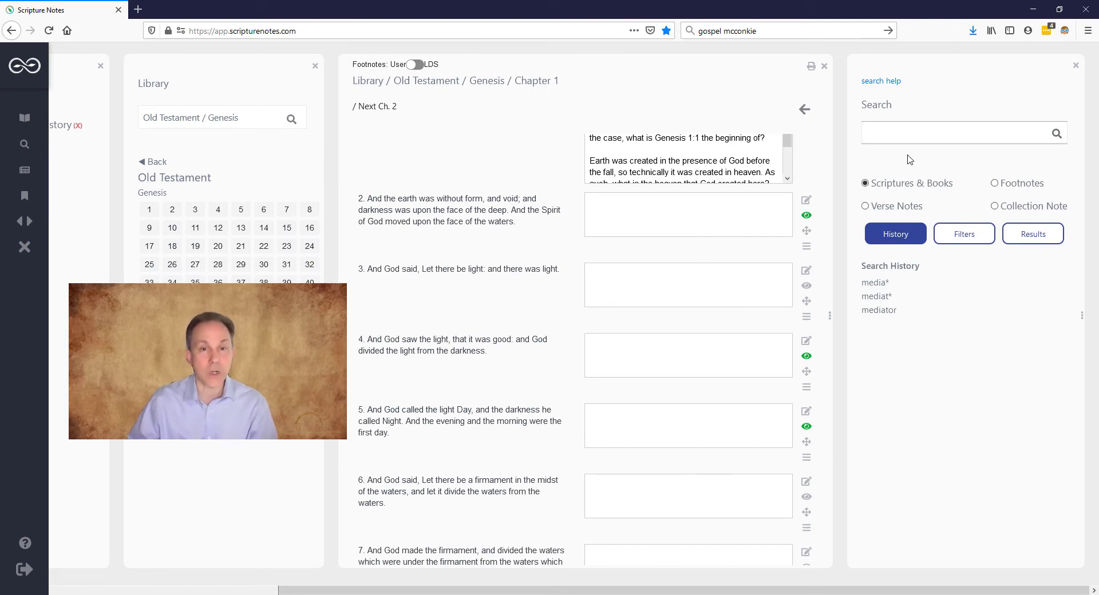
- Search the scriptures for 'light and dark', returning 13 matching verses
{"action": "type", "text": "light and dark"}
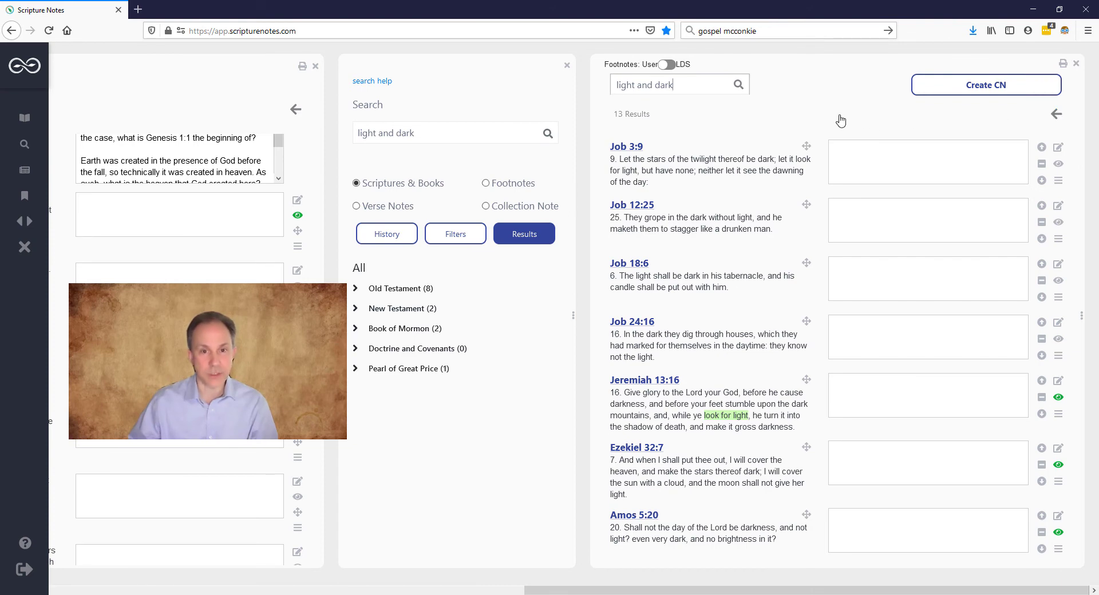
{"action": "left_click", "coordinate": [926, 161]}
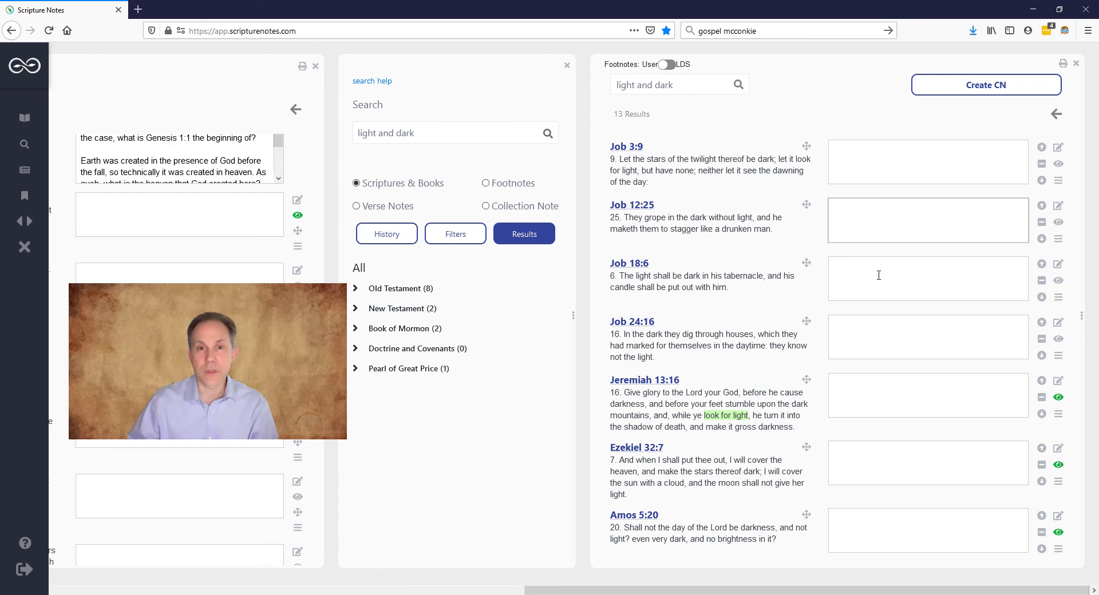
{"action": "left_click", "coordinate": [925, 278]}
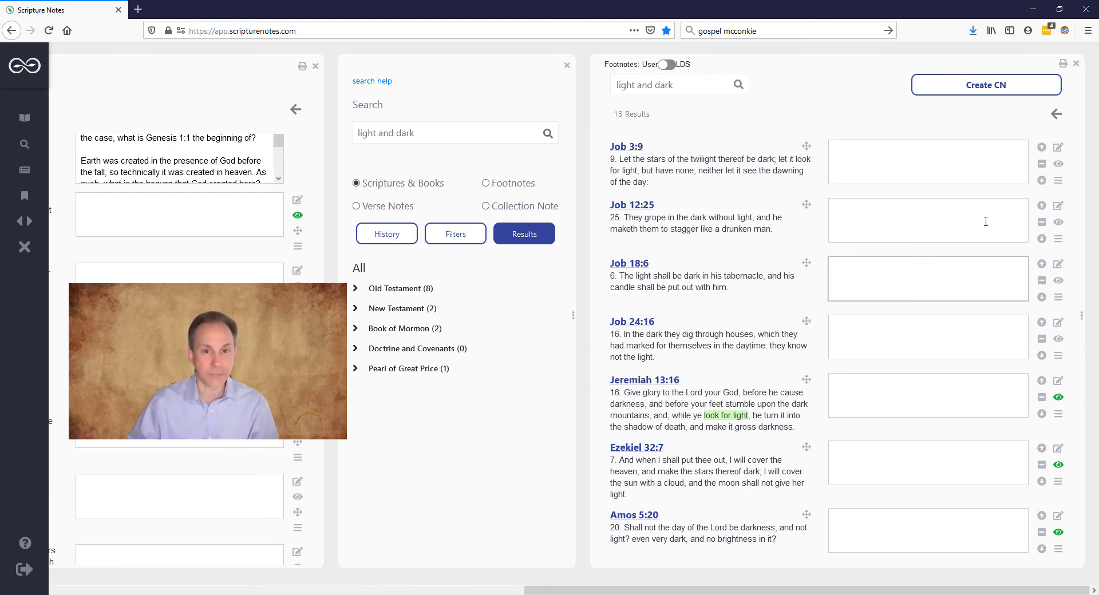
{"action": "mouse_move", "coordinate": [1041, 222]}
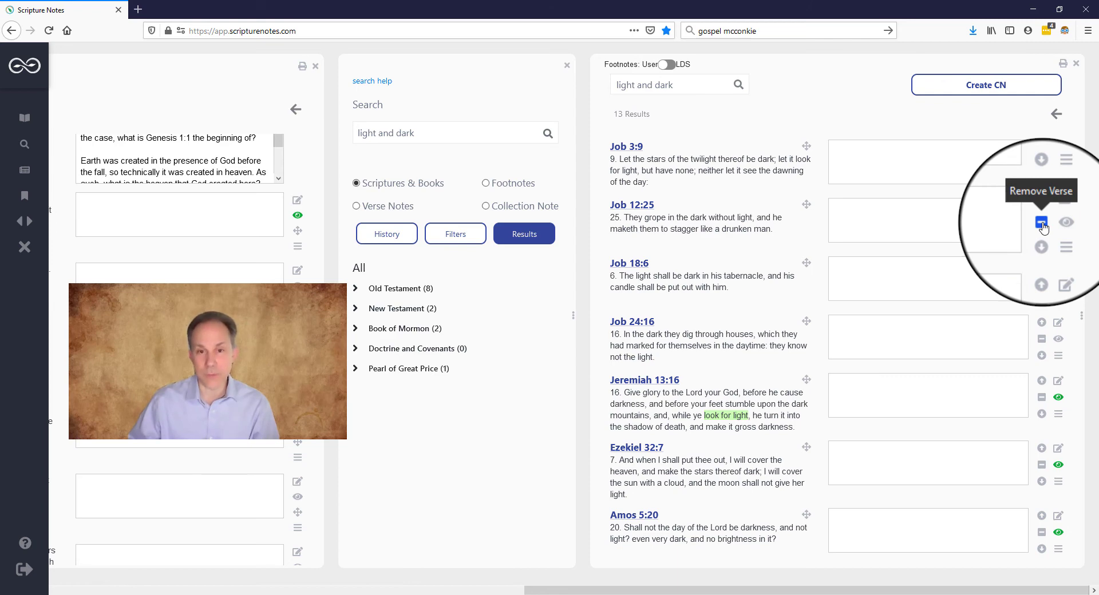
- Remove Job 12:25 and add the verses before and after Job 24:16 to the results
{"action": "left_click", "coordinate": [1041, 223]}
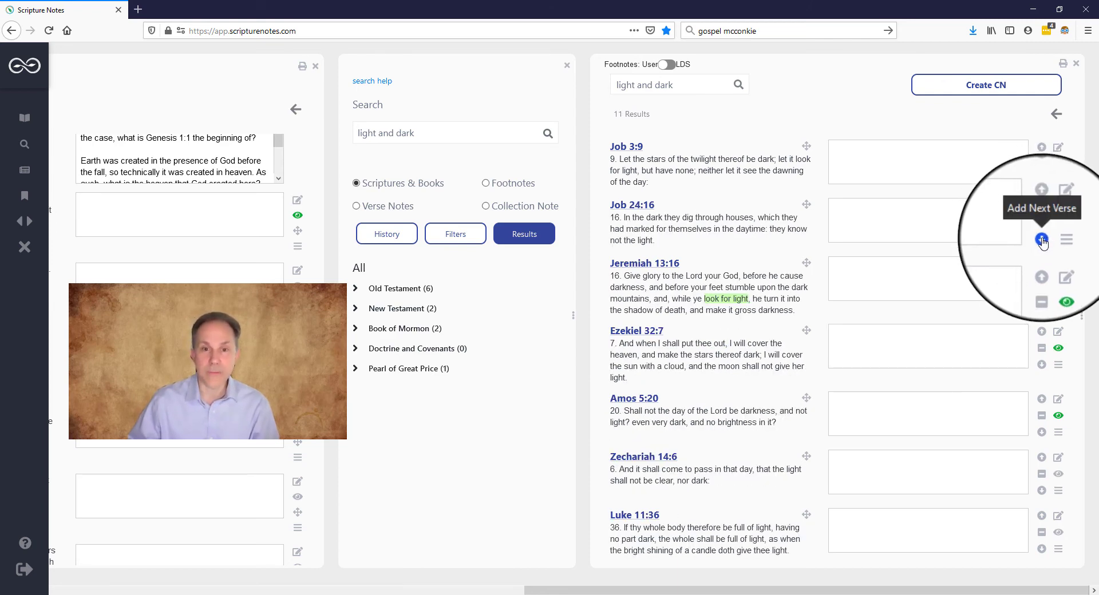
{"action": "left_click", "coordinate": [1042, 239]}
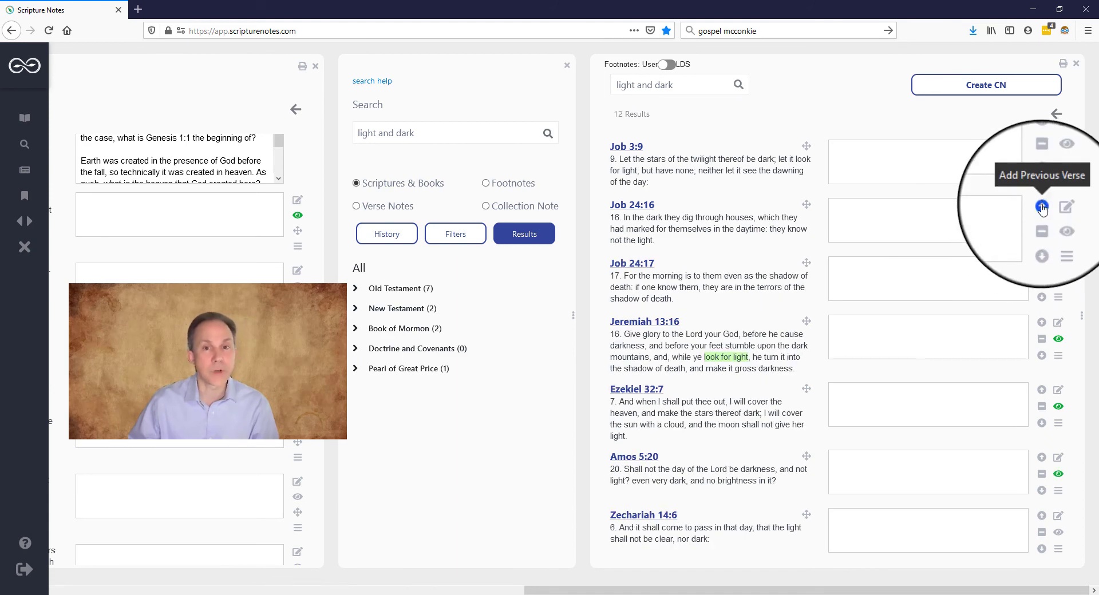
{"action": "left_click", "coordinate": [1042, 208]}
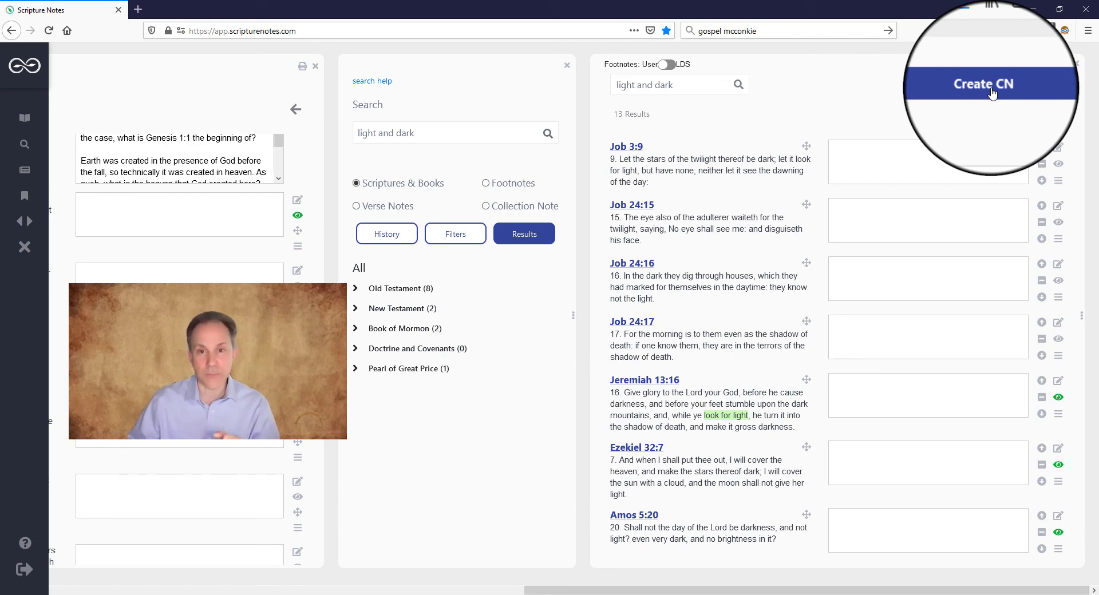
- Create a collection note with 'verse' on Job 3:9 and 'summary notes on theme' above
{"action": "left_click", "coordinate": [983, 83]}
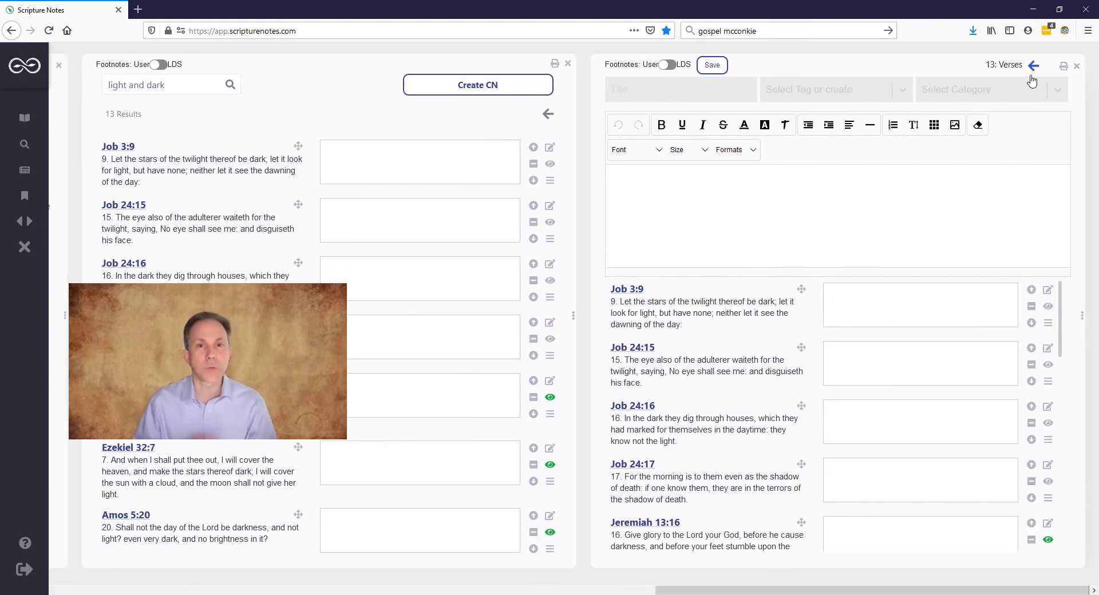
{"action": "left_click", "coordinate": [919, 305]}
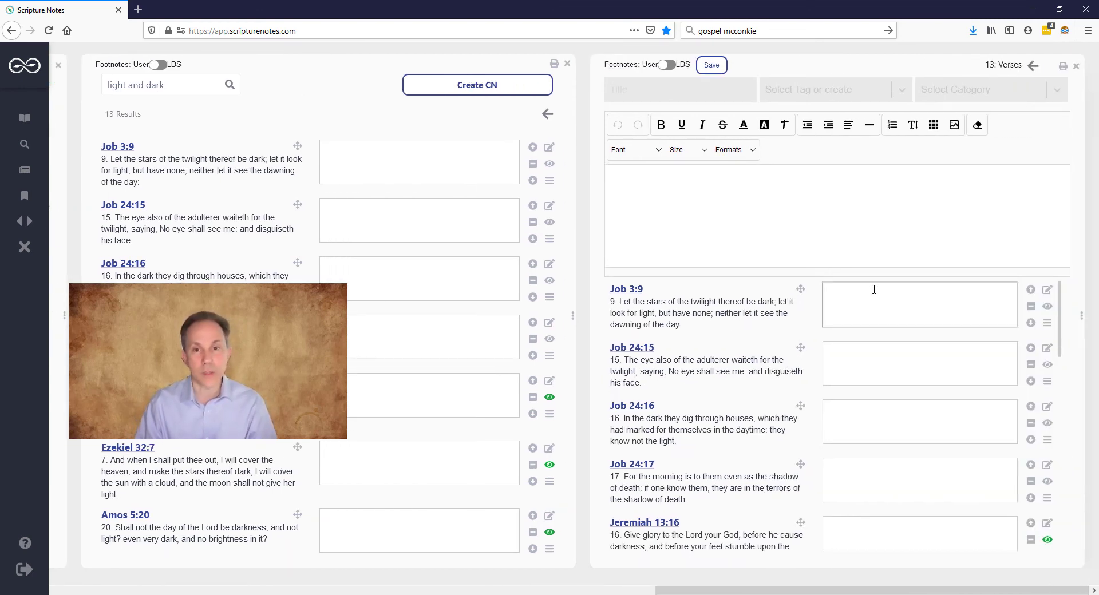
{"action": "type", "text": "verse note"}
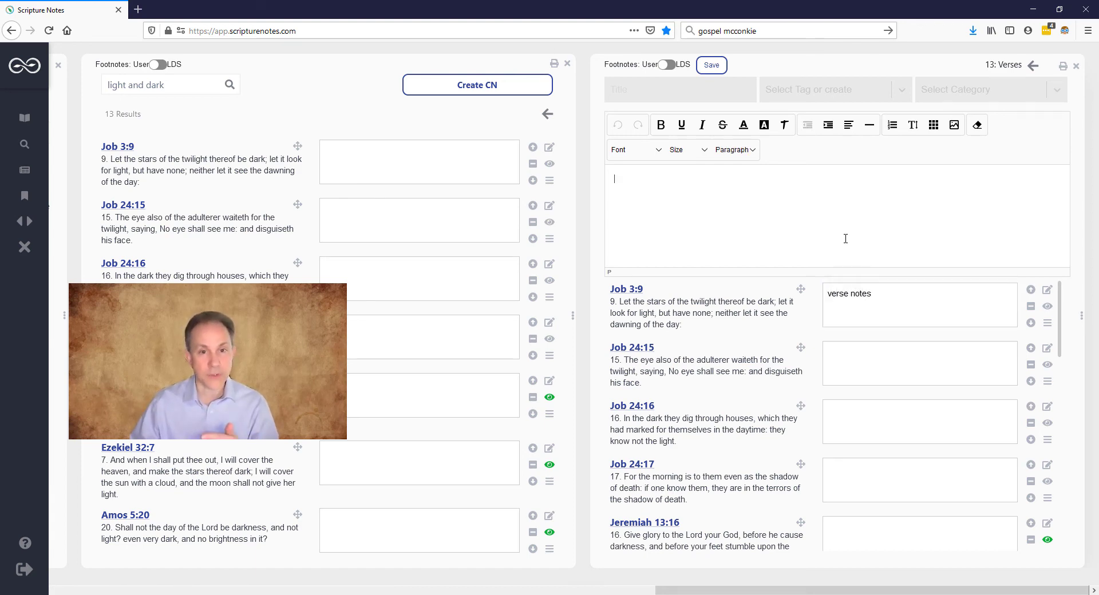
{"action": "type", "text": "summary notes"}
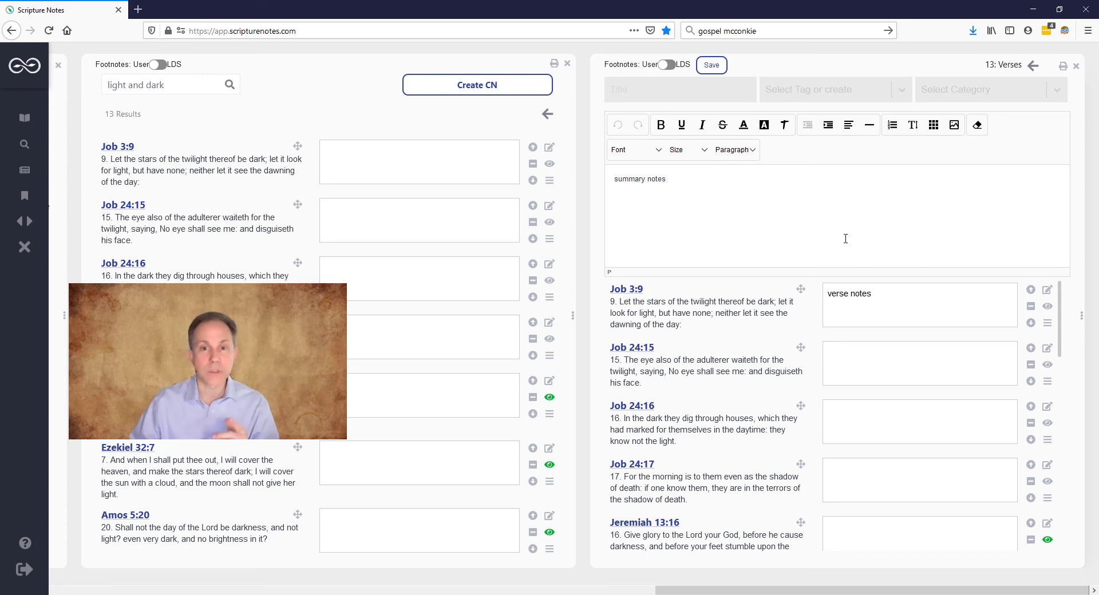
{"action": "type", "text": "on theme"}
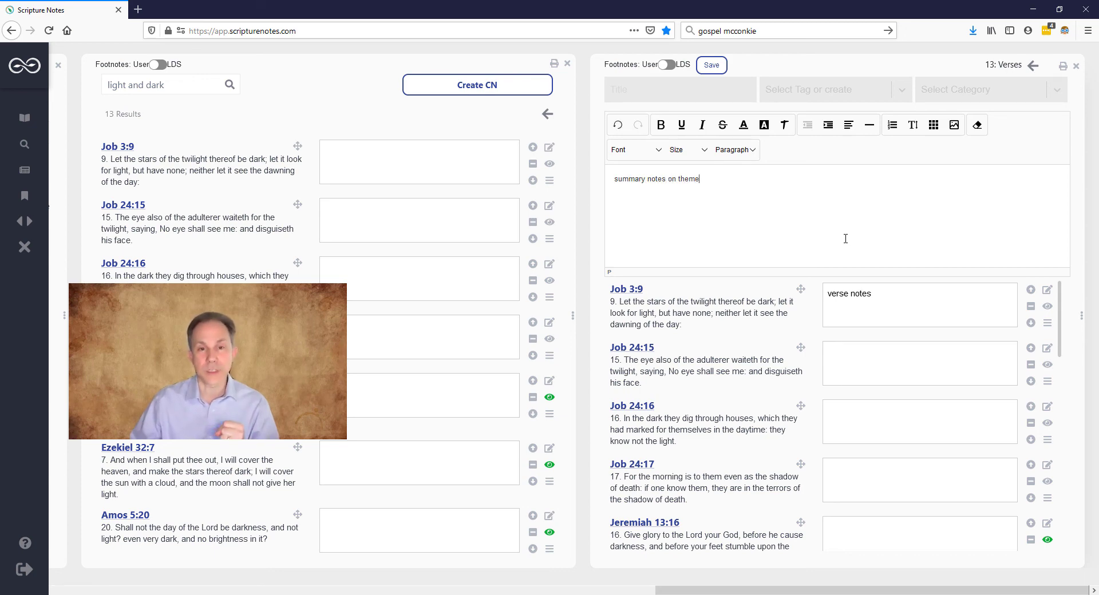
- Start the collection note's title and show the tag list for tagging
{"action": "left_click", "coordinate": [679, 90]}
{"action": "type", "text": "Title"}
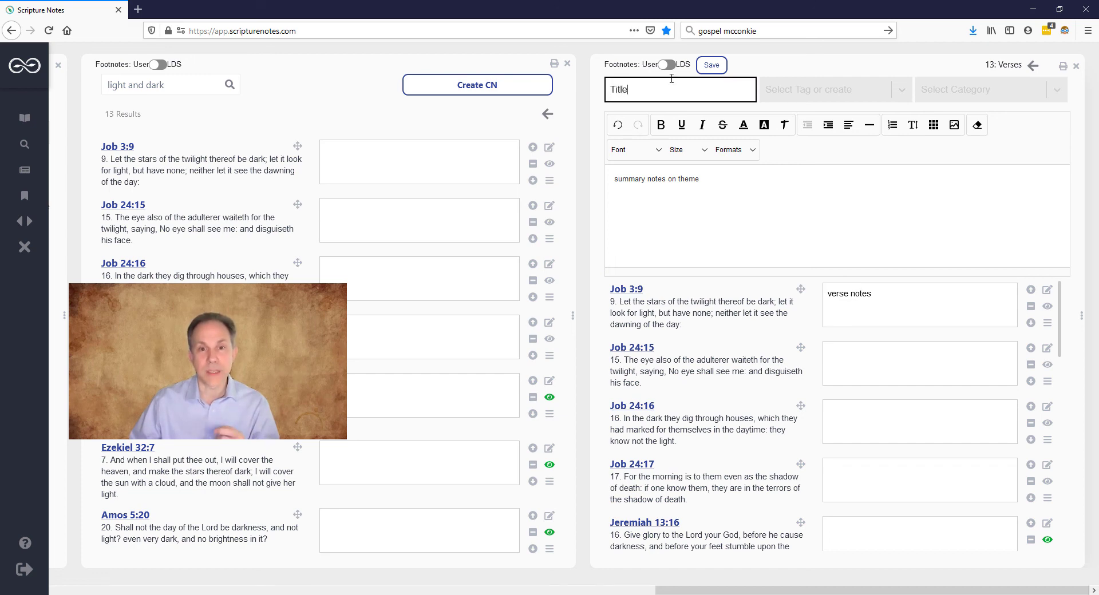
{"action": "left_click", "coordinate": [831, 90]}
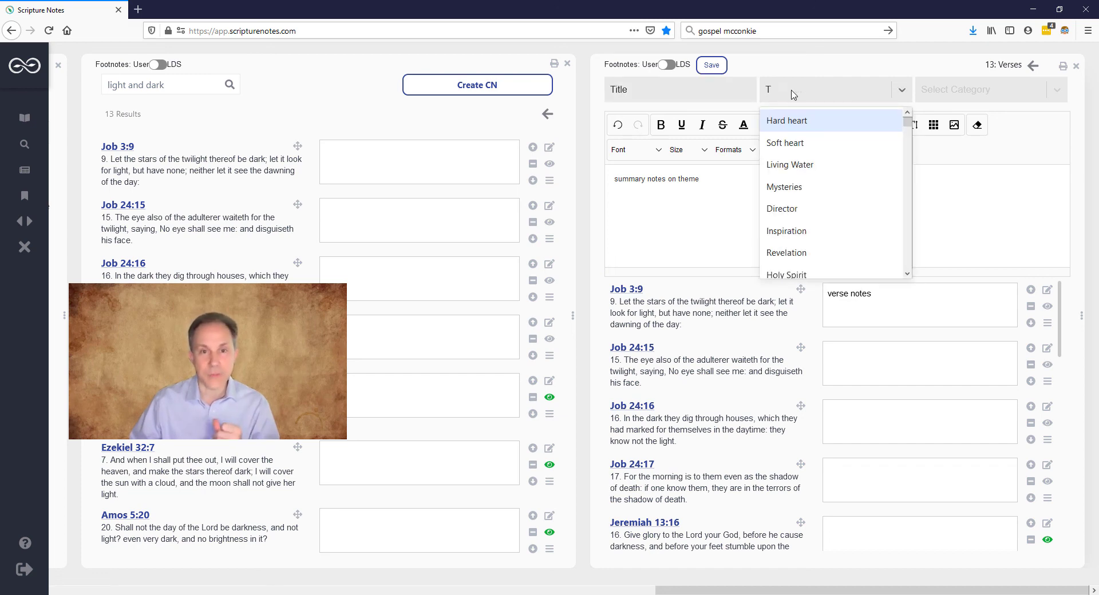